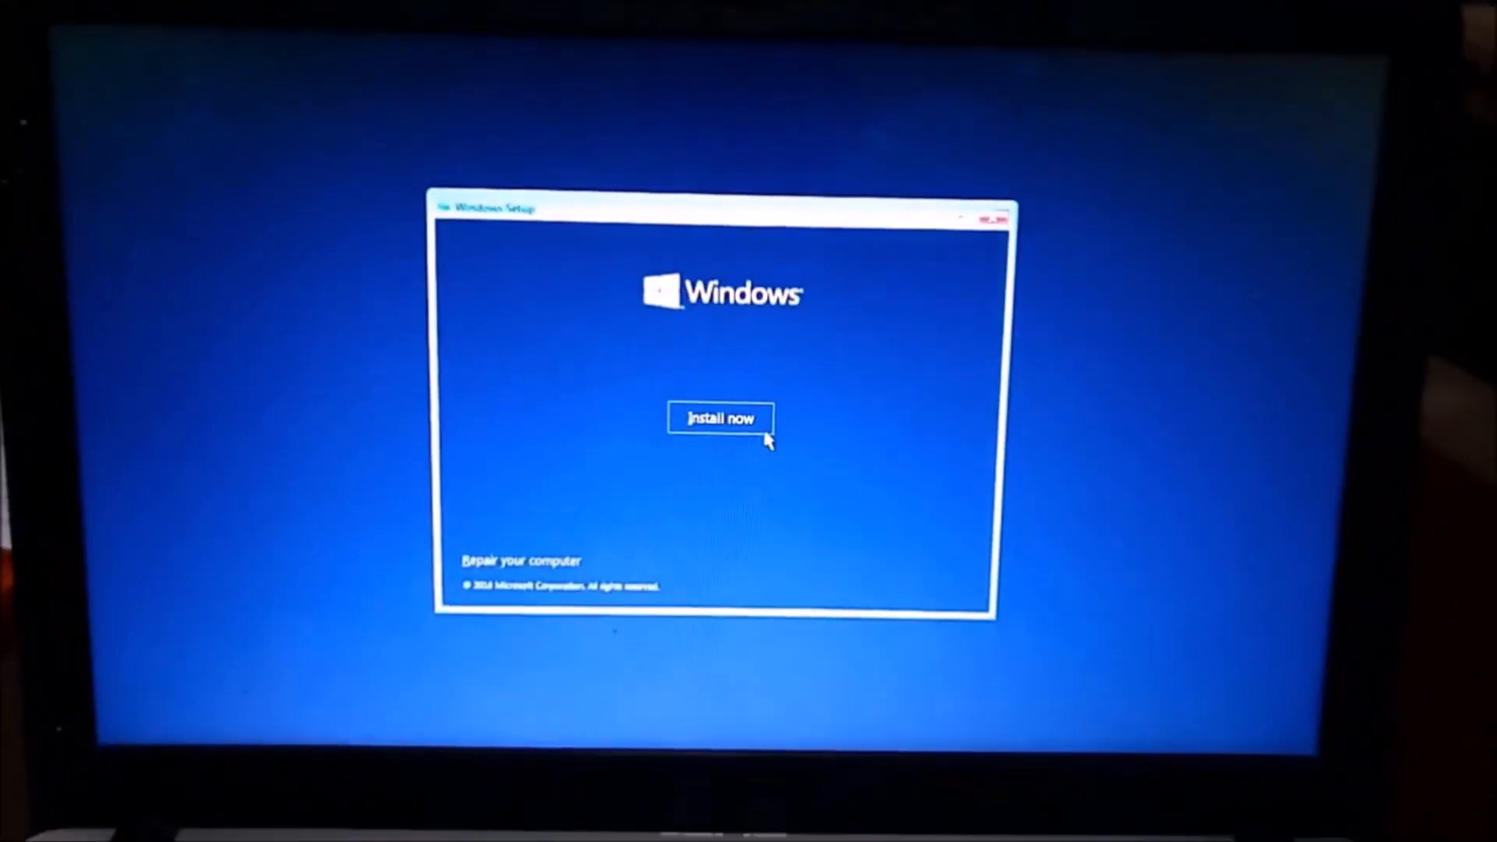
- Begin the Windows installation from the setup start screen
click(721, 418)
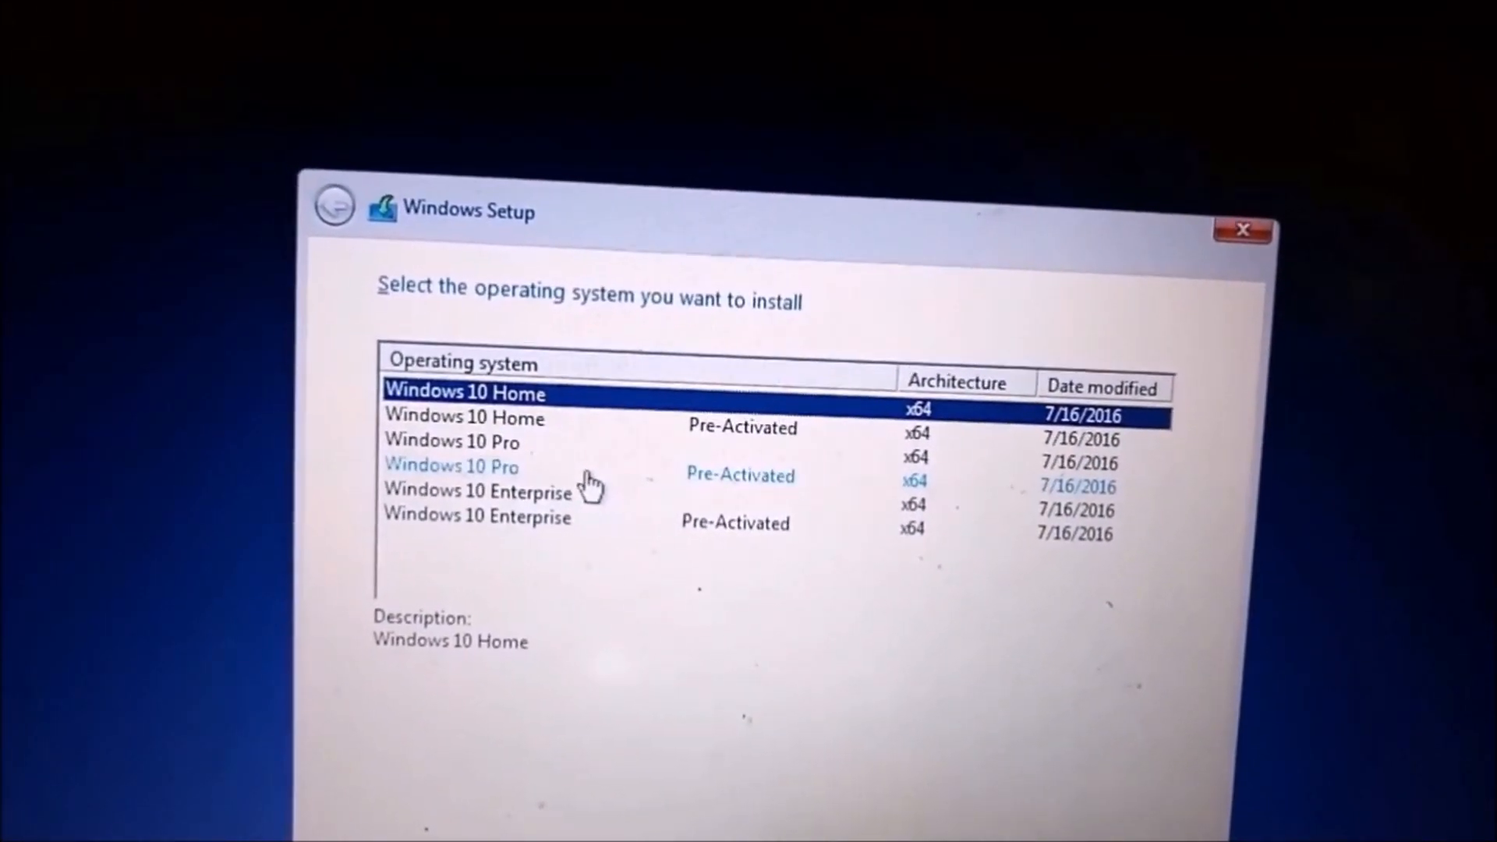
- Choose Windows 10 Home (x64) as the edition and continue to the license terms
click(452, 466)
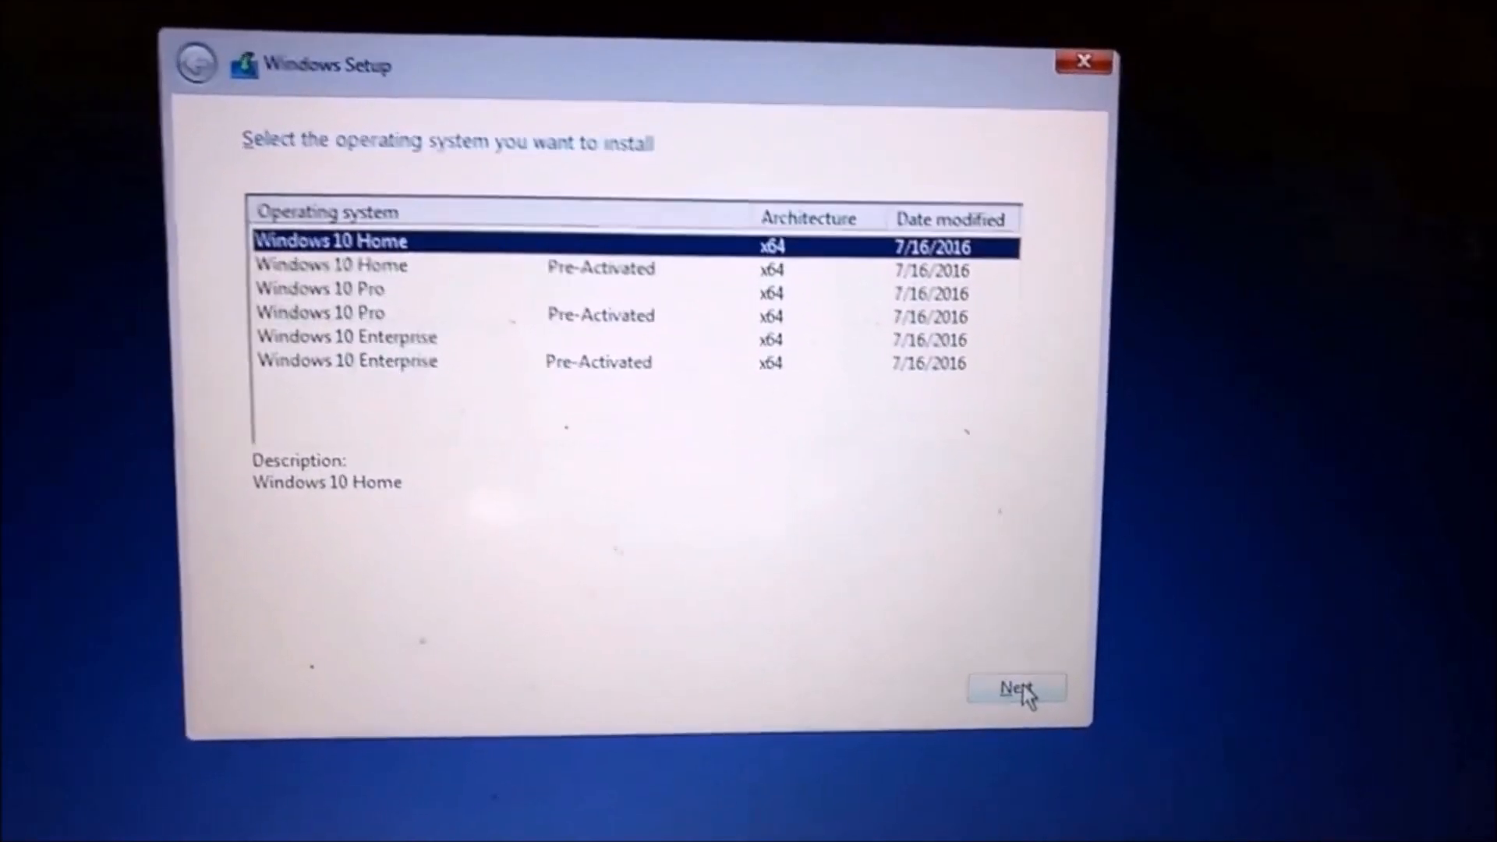
click(1015, 687)
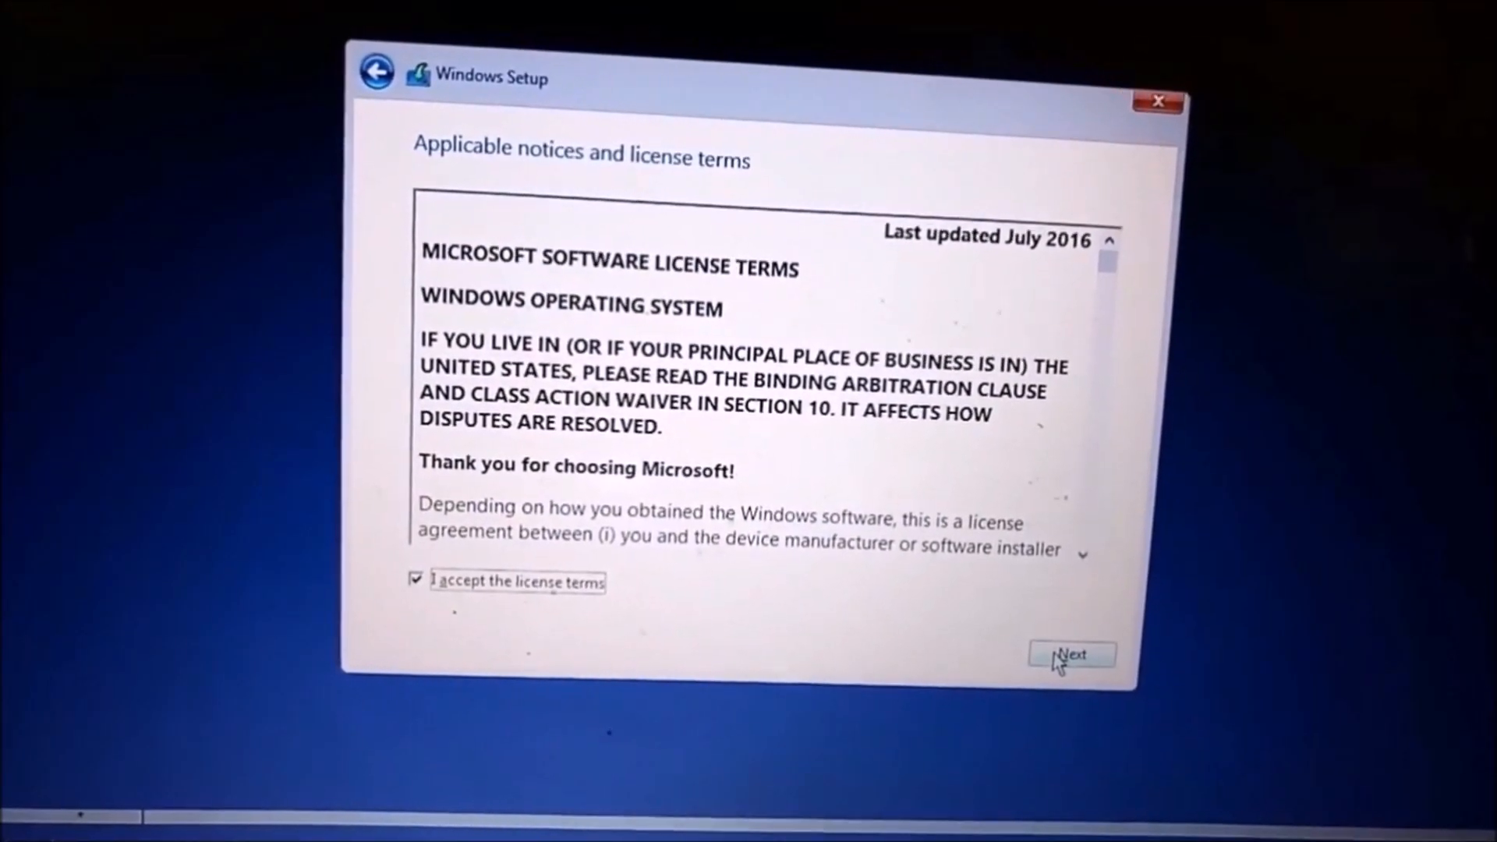
- Accept the license terms and continue toward the install-location choice
click(1071, 656)
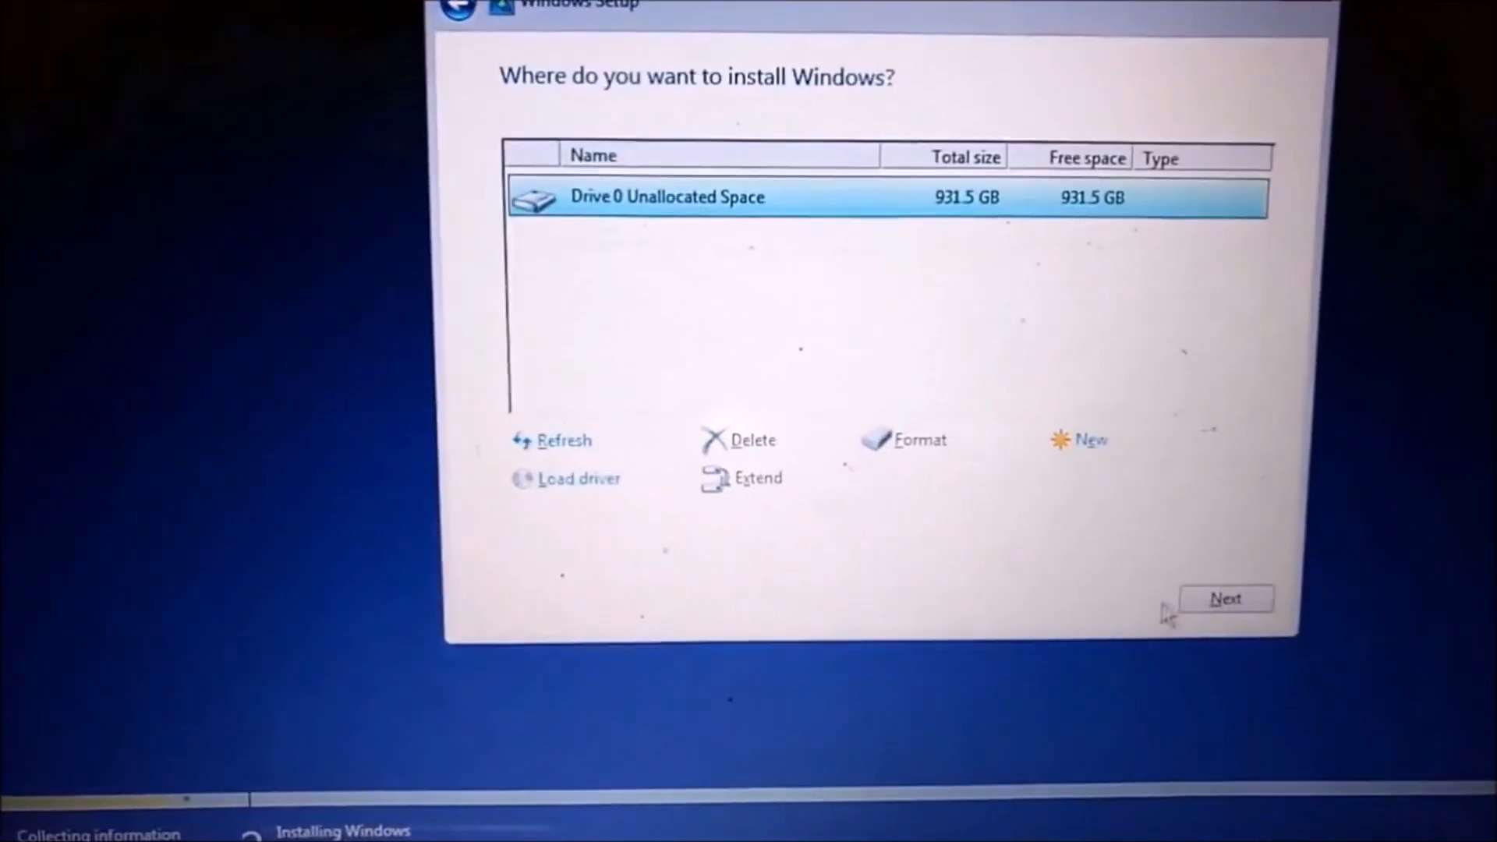
- Install Windows onto Drive 0's 931.5 GB unallocated space so file copying begins
click(1226, 599)
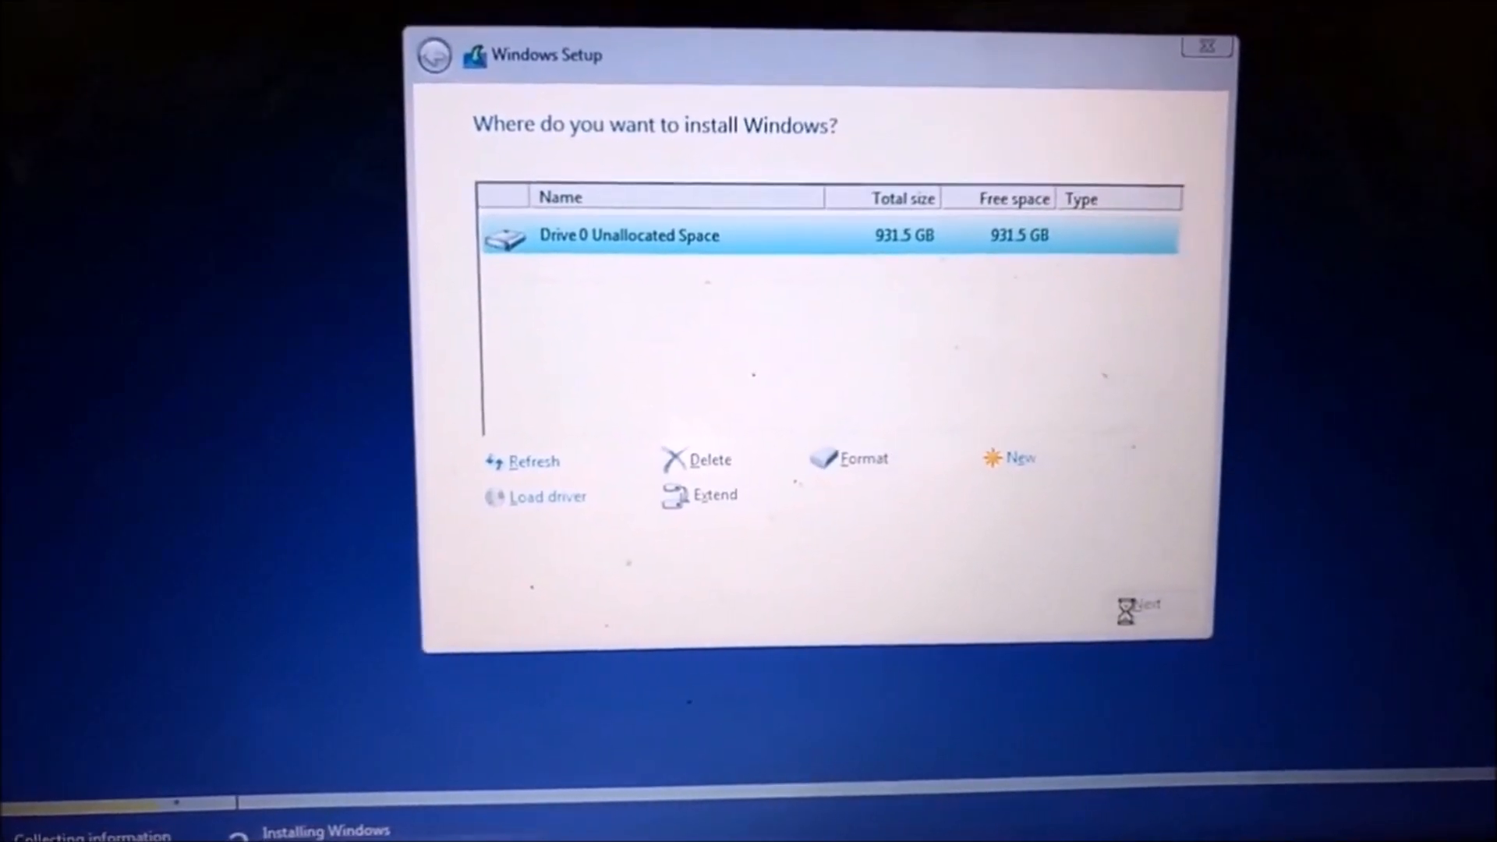
click(1143, 605)
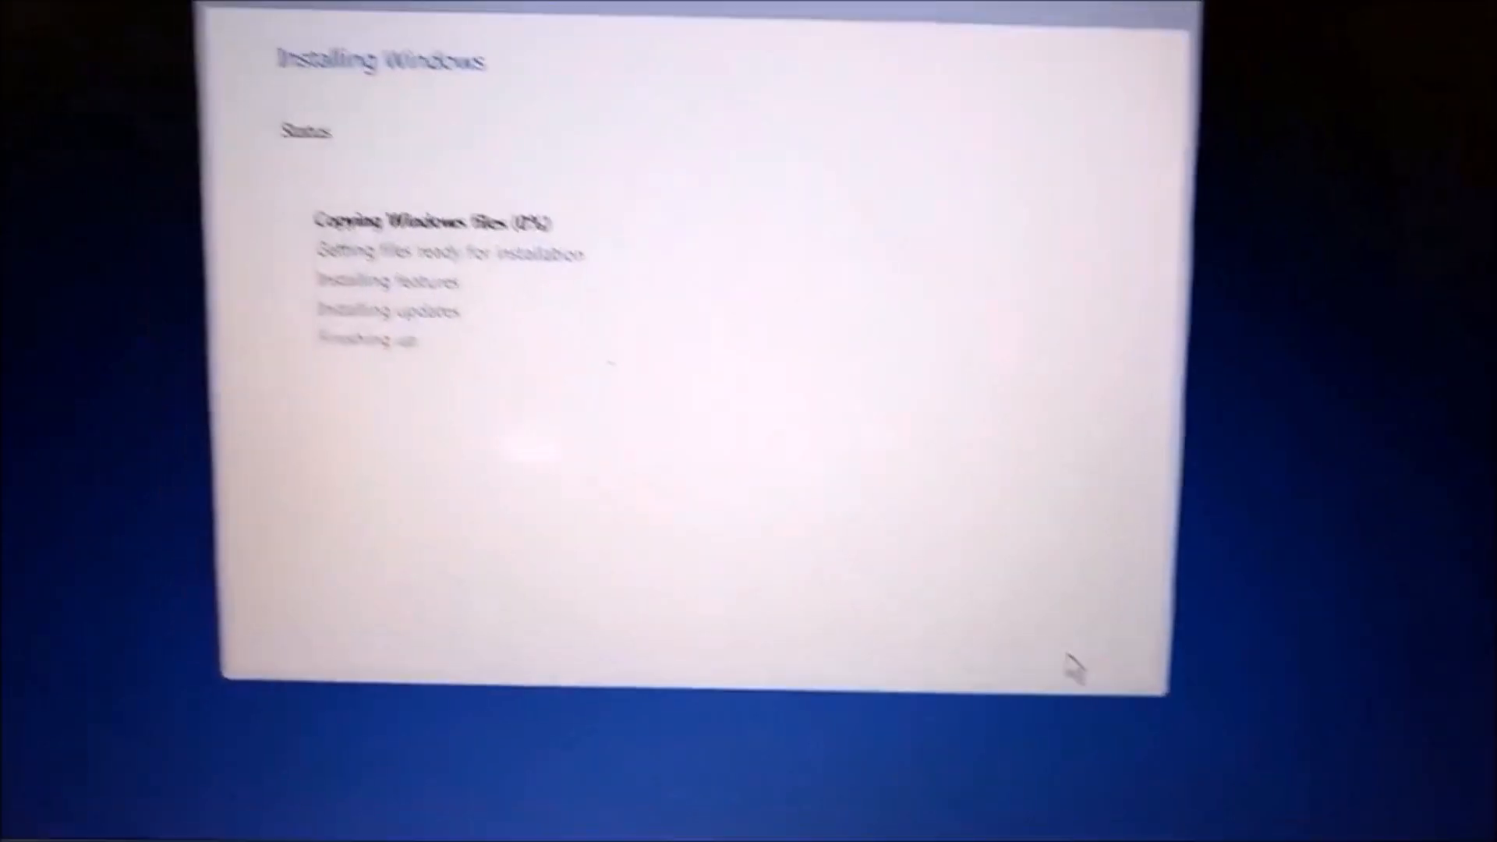